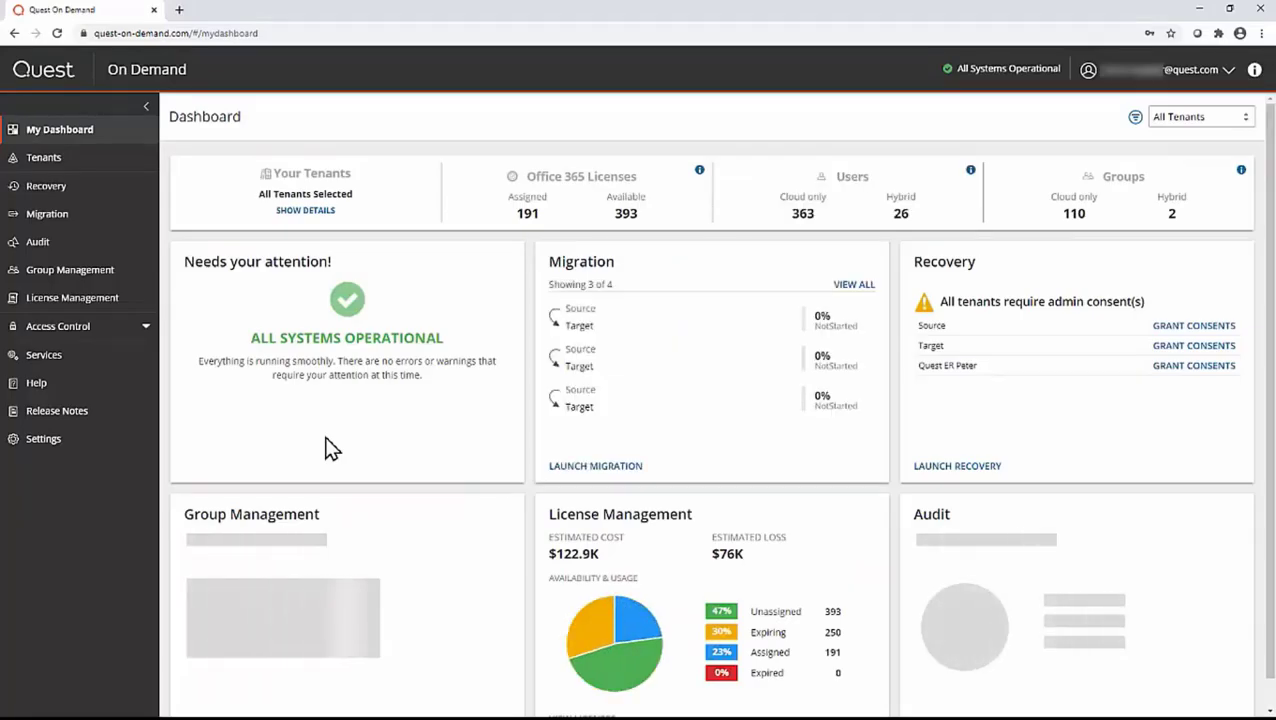
Open the Source → Target project from the Migration projects list
click(47, 213)
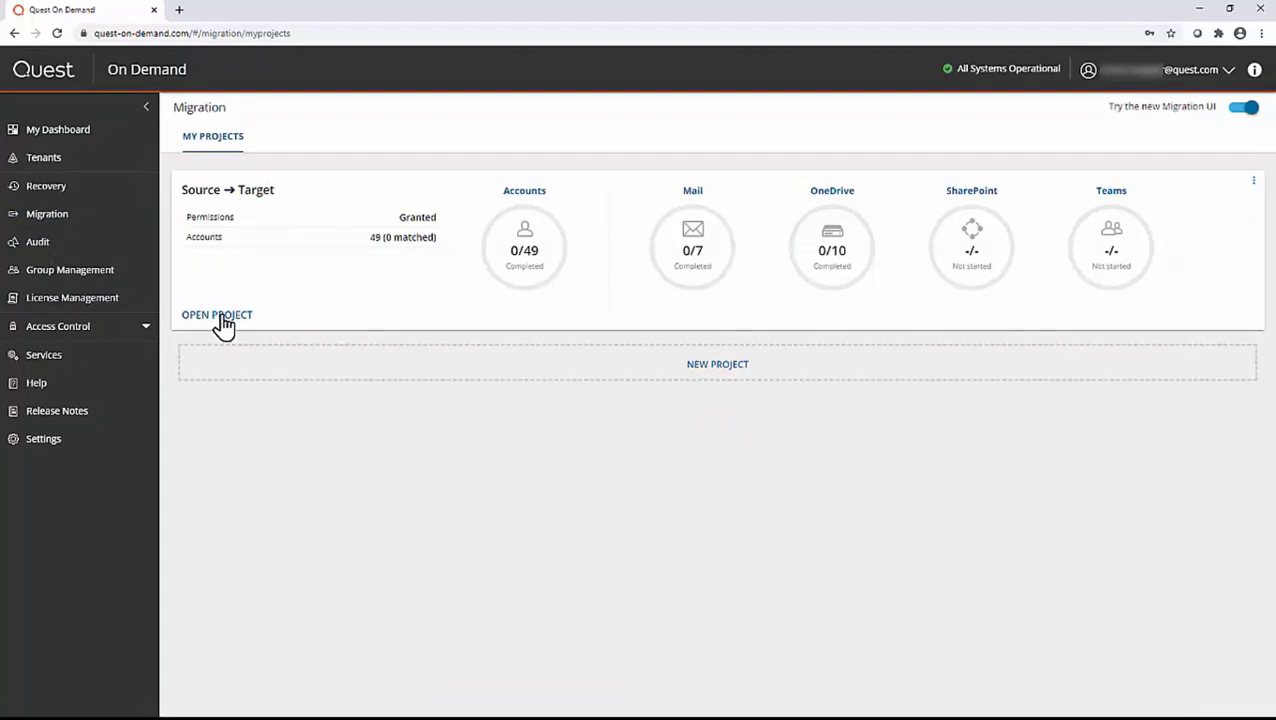
click(216, 314)
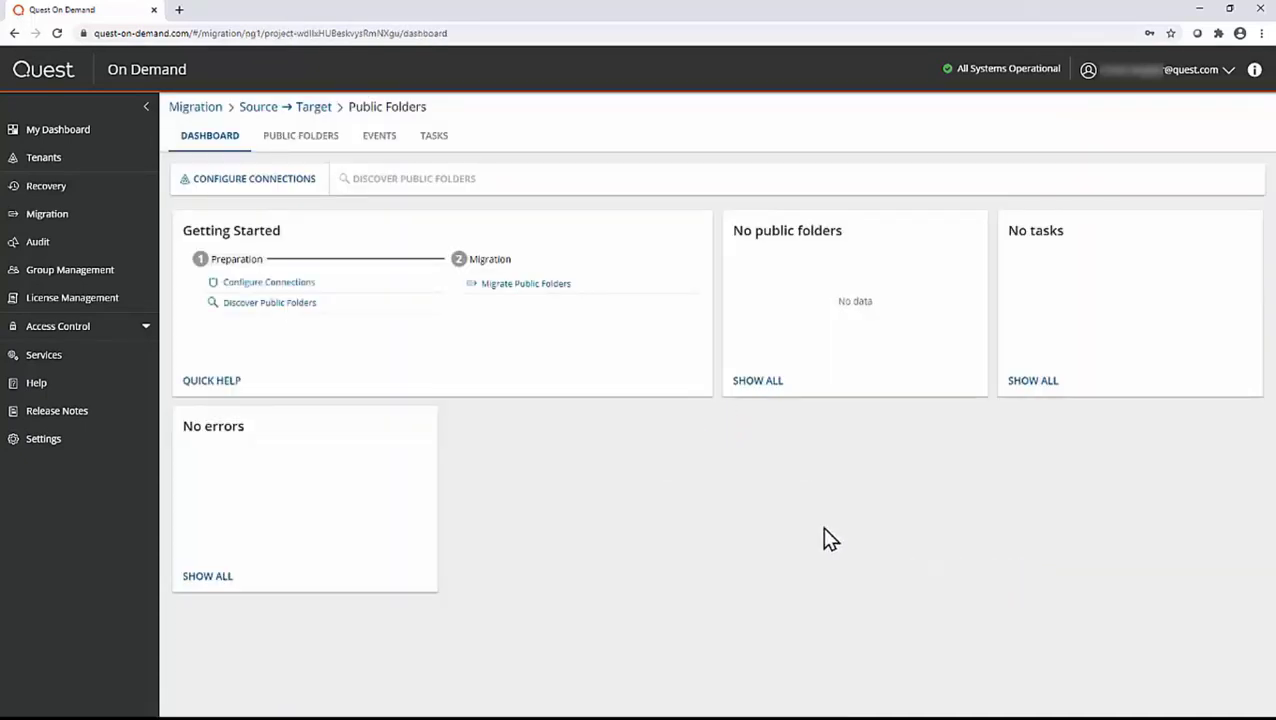
mouse_move(225, 252)
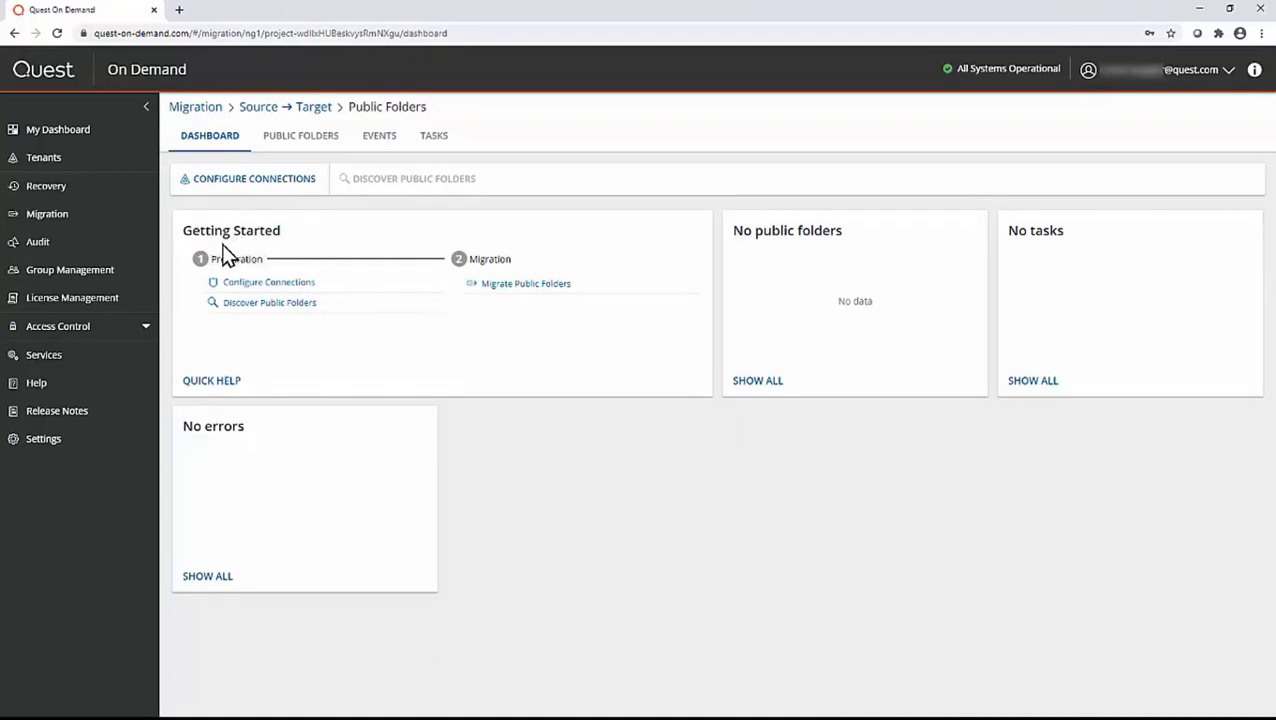
mouse_move(276, 245)
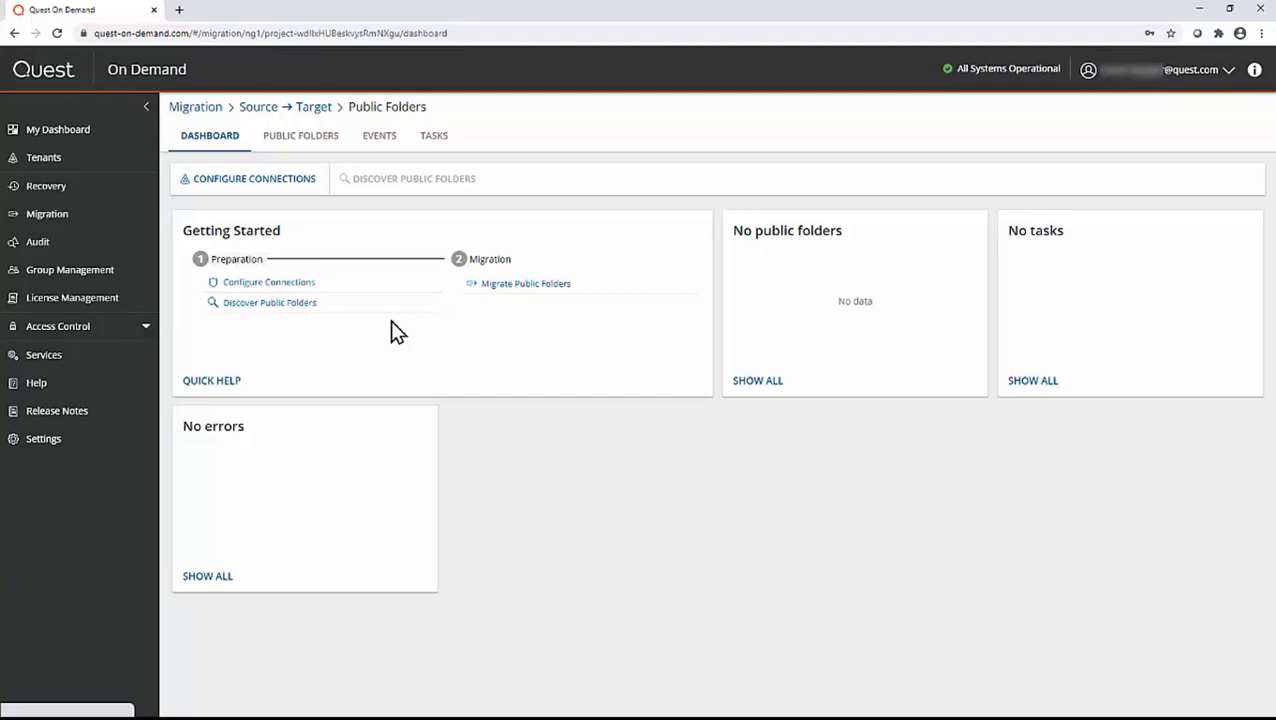
mouse_move(253, 178)
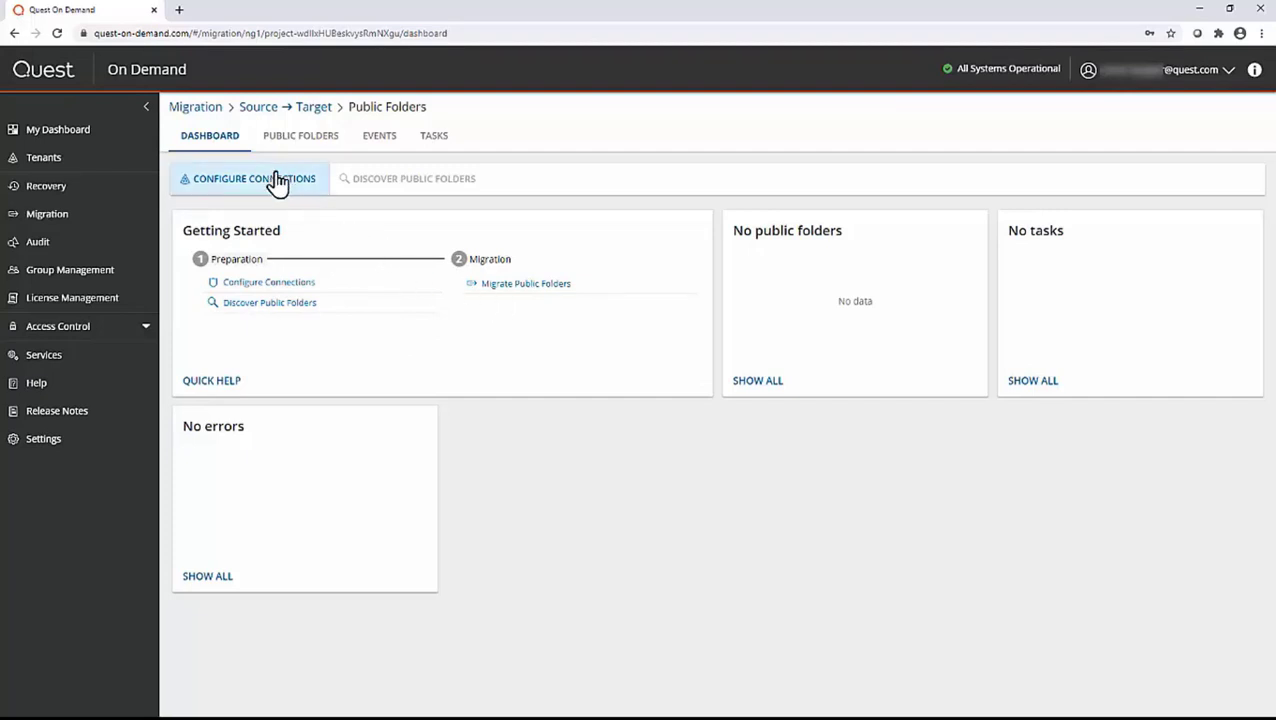
Connect the Source tenant with administrator sign-in, grant admin consent, and save
click(248, 178)
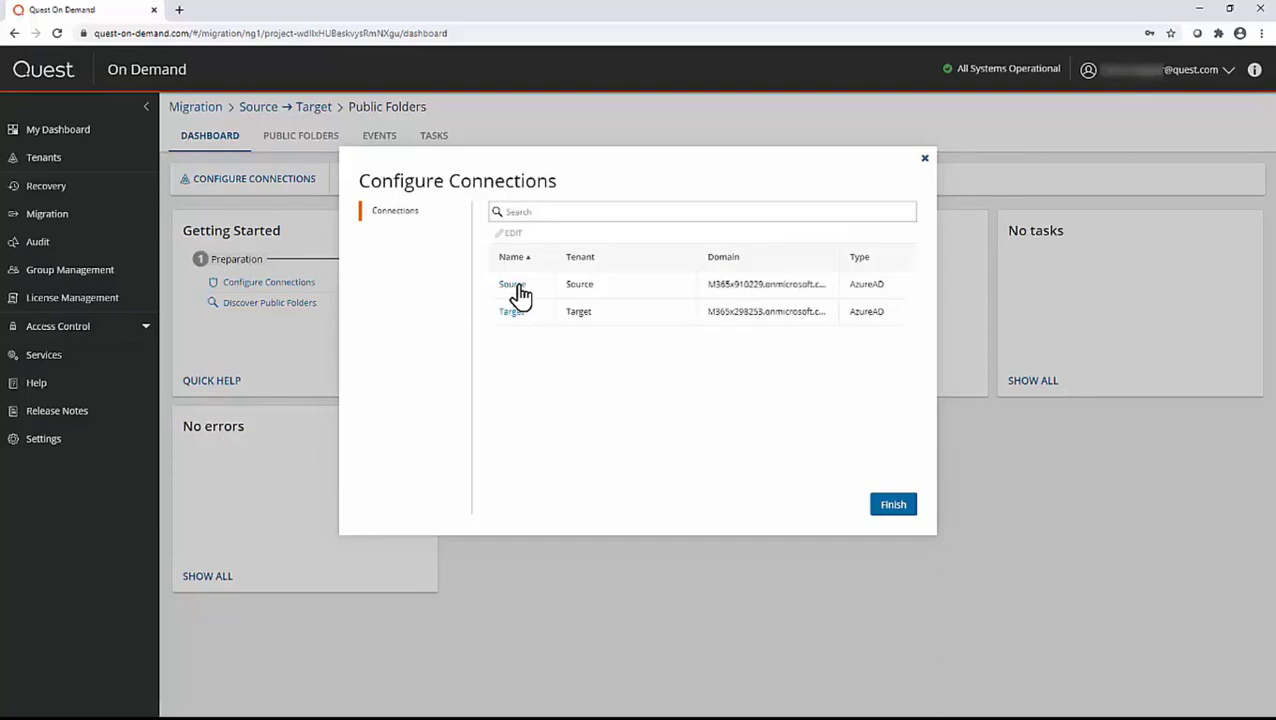
click(511, 284)
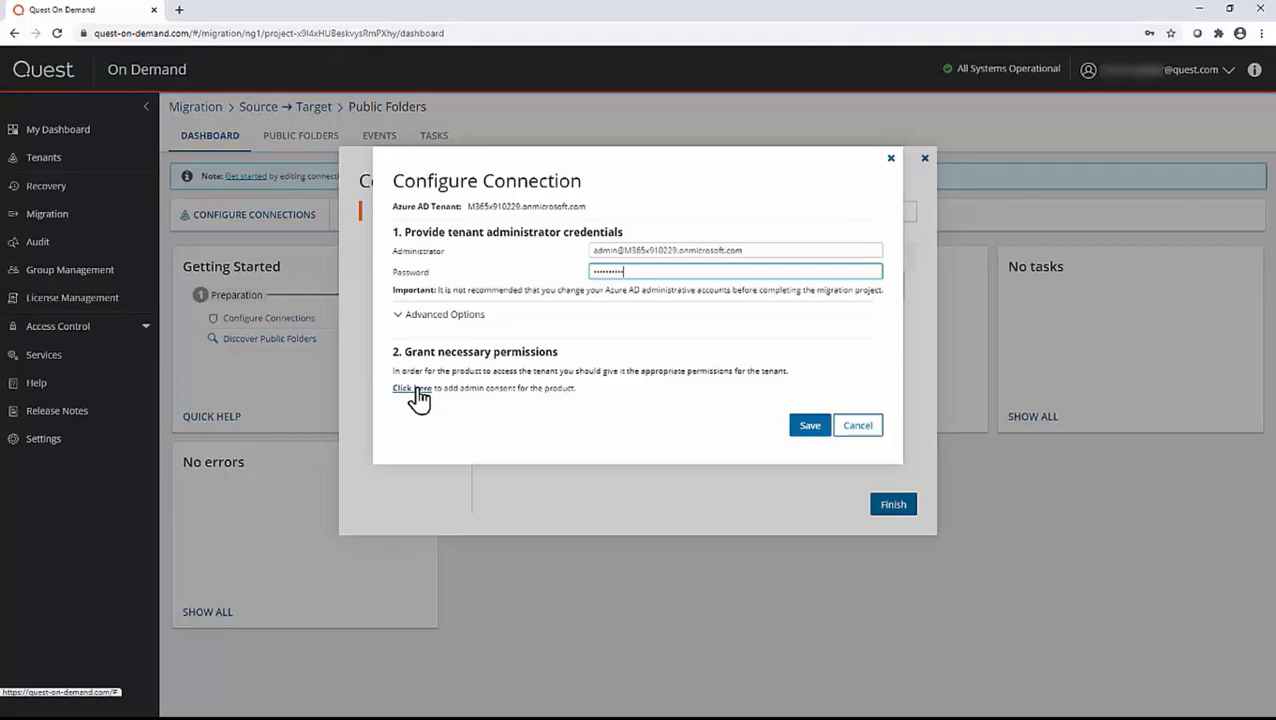
click(411, 388)
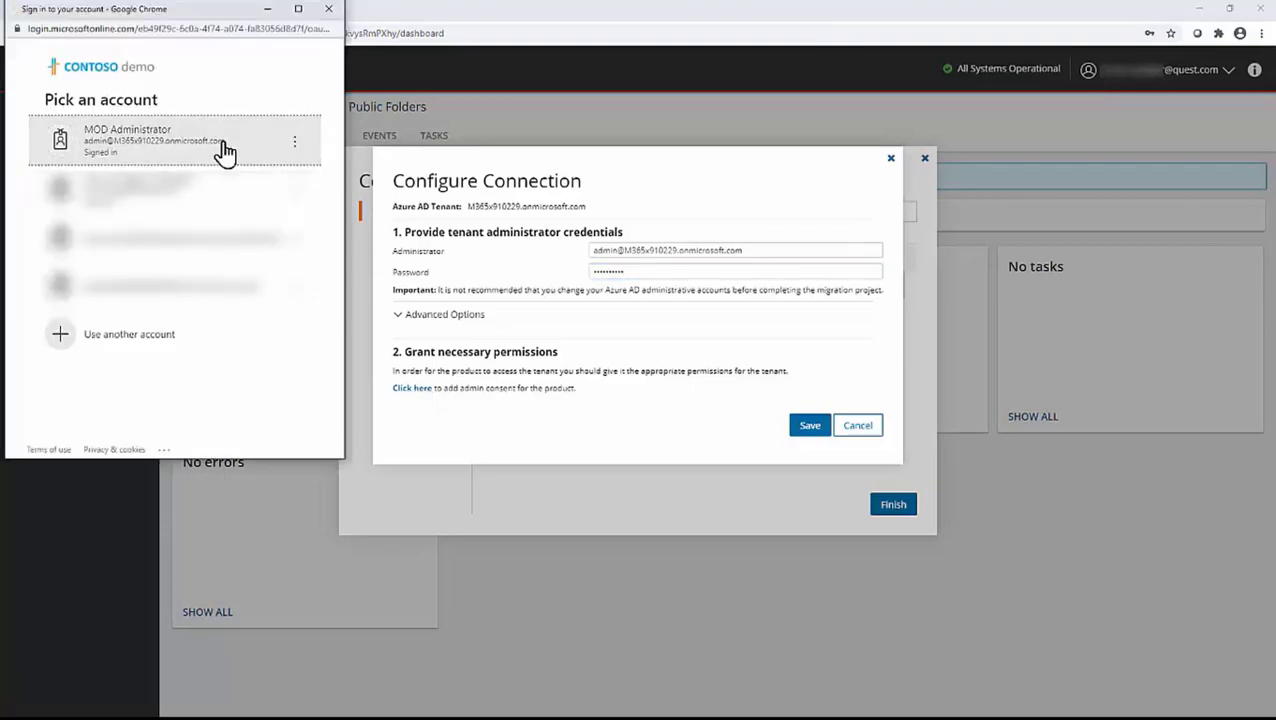
click(225, 140)
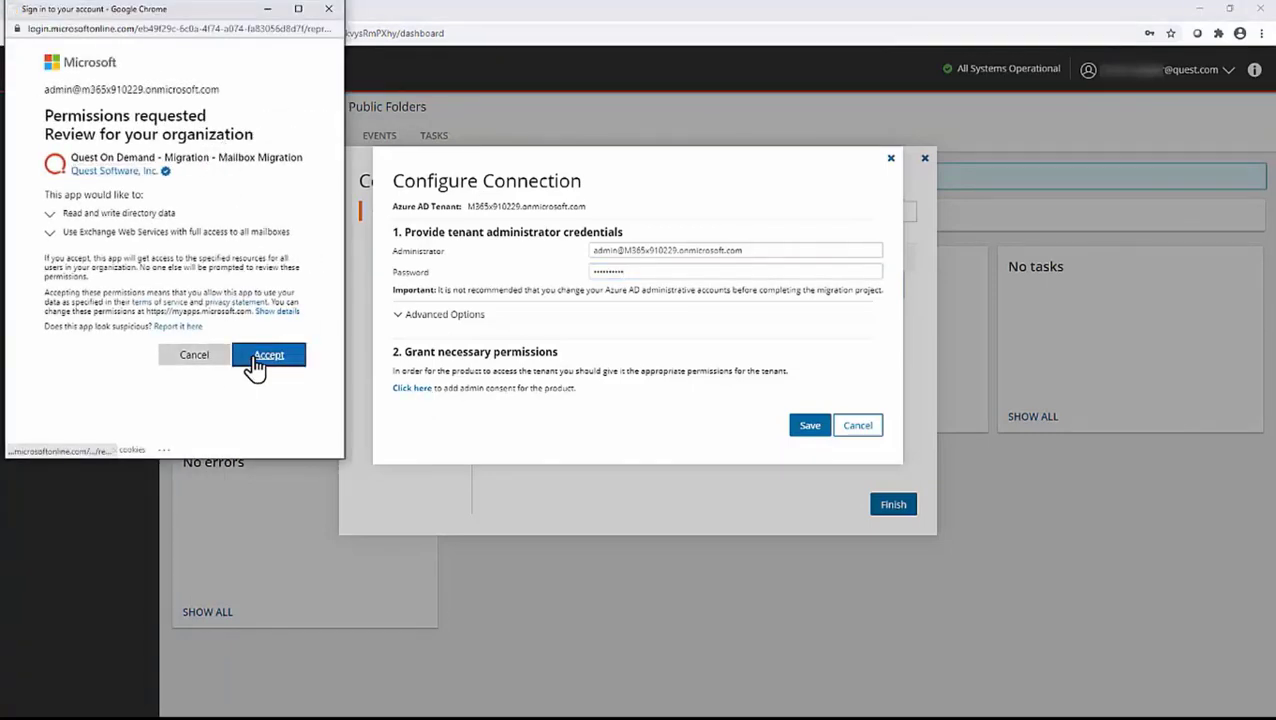
click(269, 355)
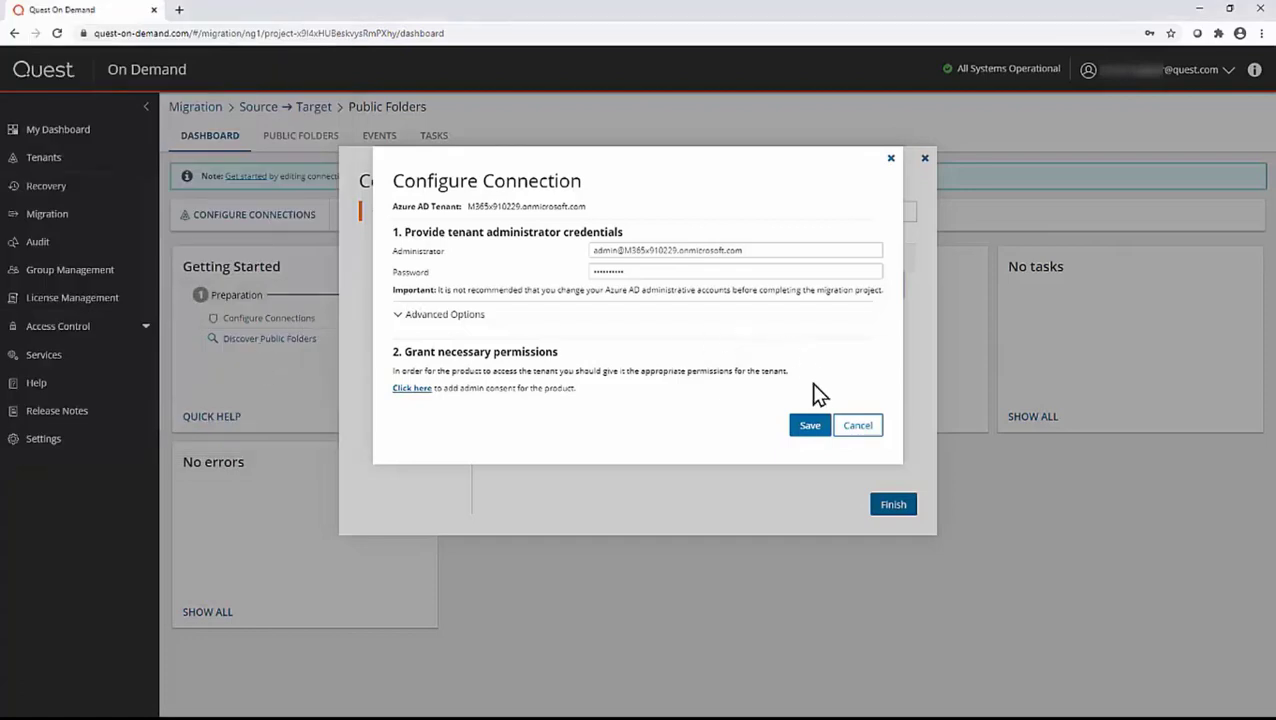
click(809, 425)
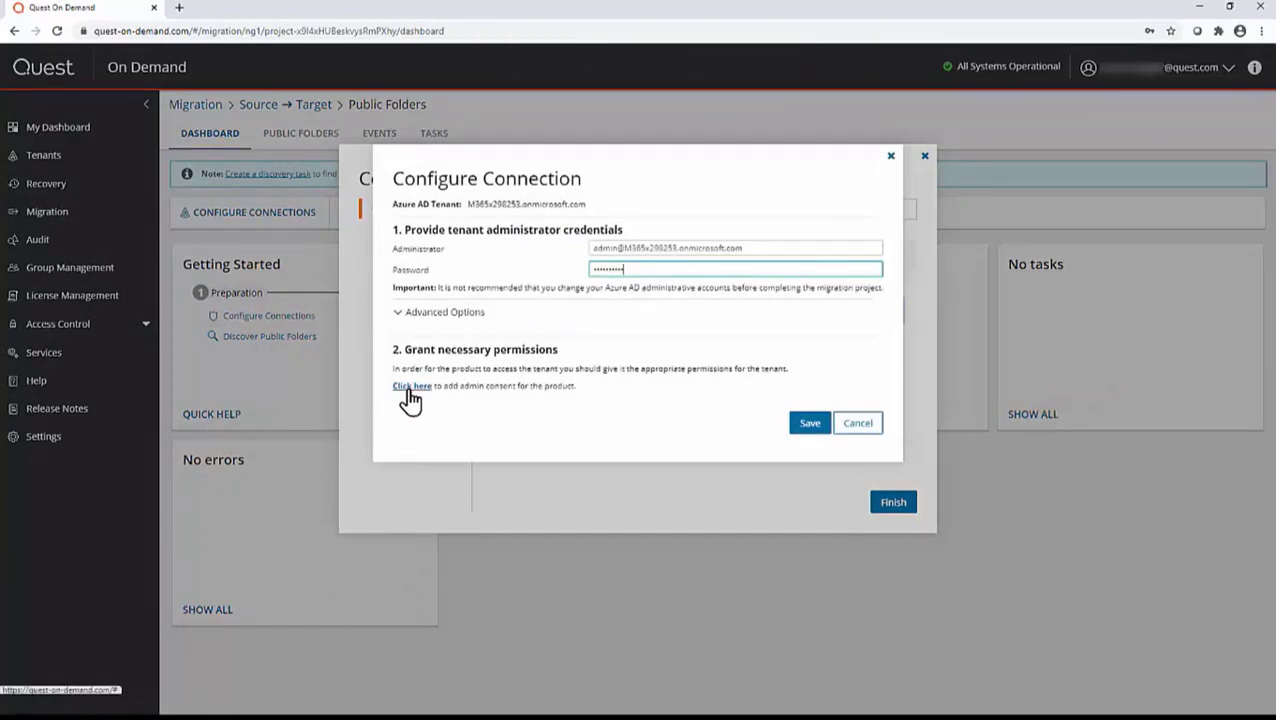
Grant admin consent for the Target tenant, save both connections, and start Discover Public Folders
click(411, 386)
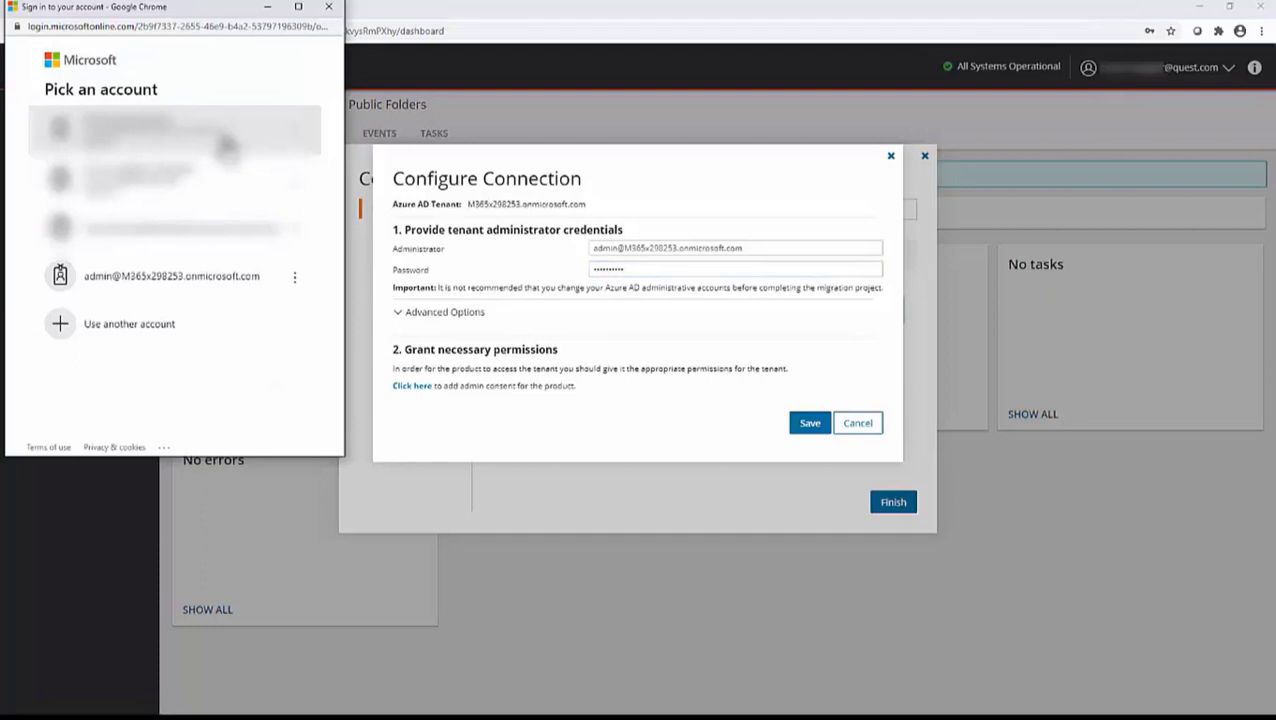
click(171, 276)
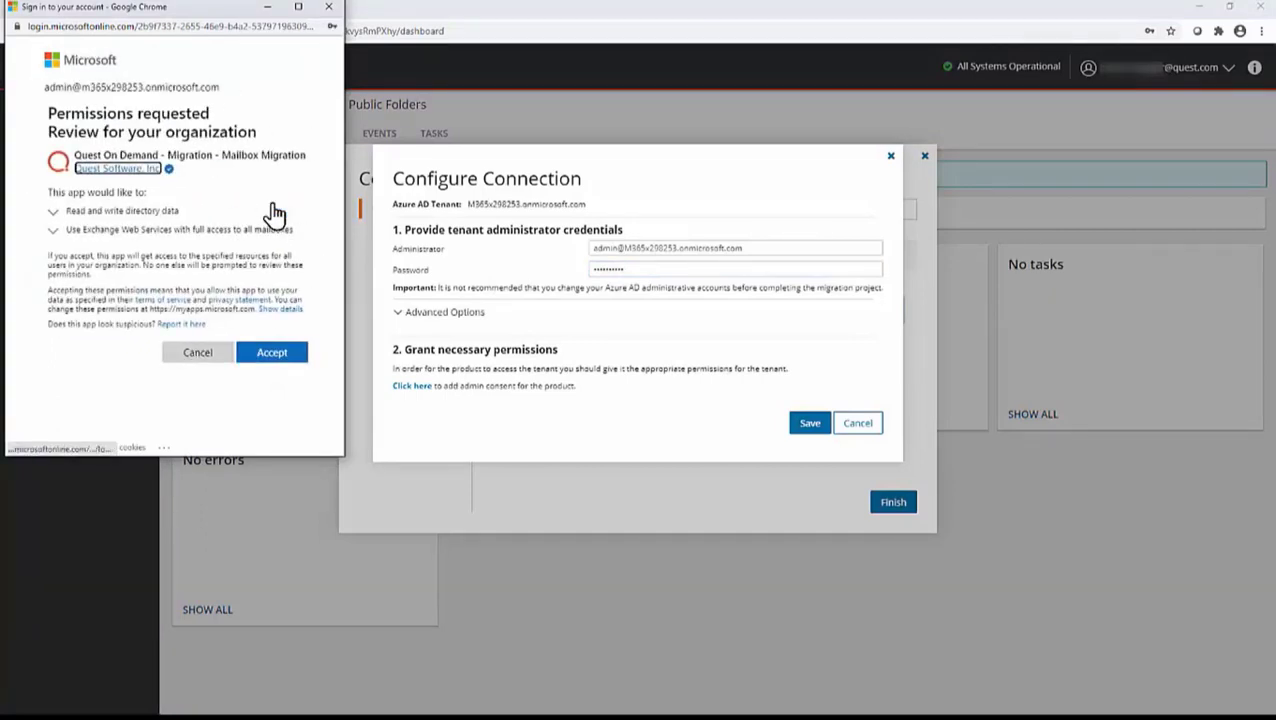
click(271, 352)
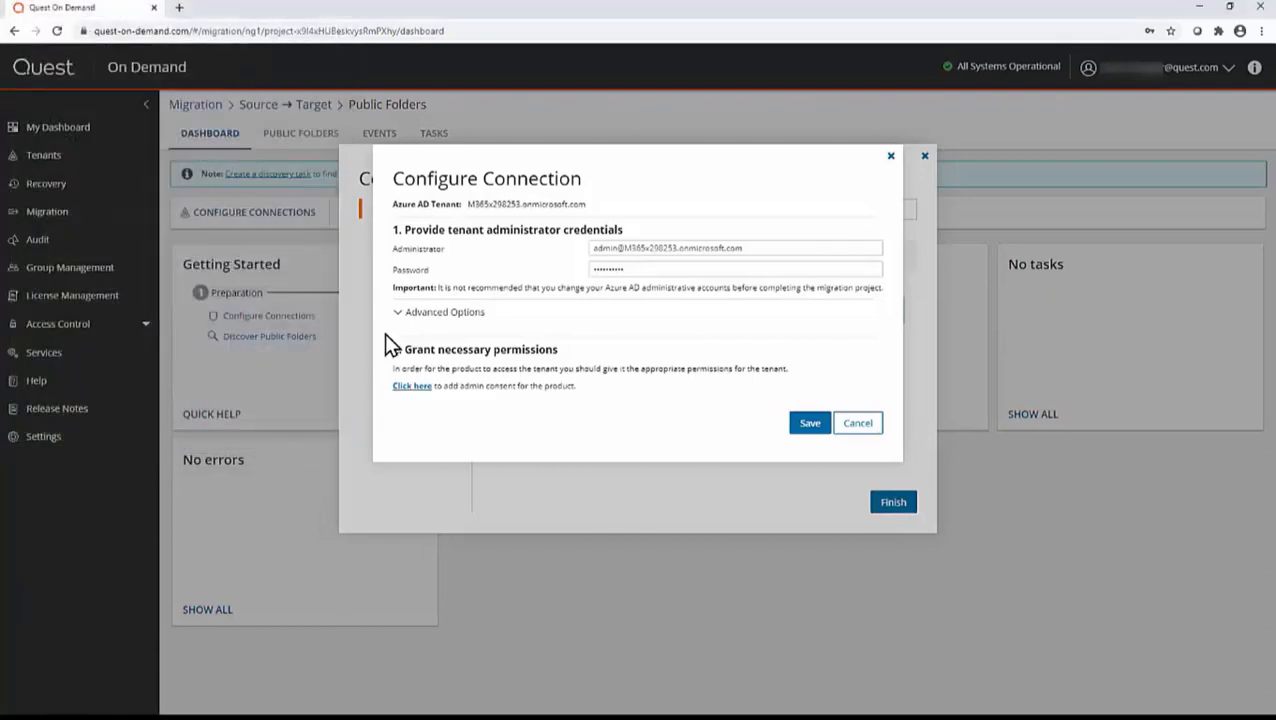
click(809, 422)
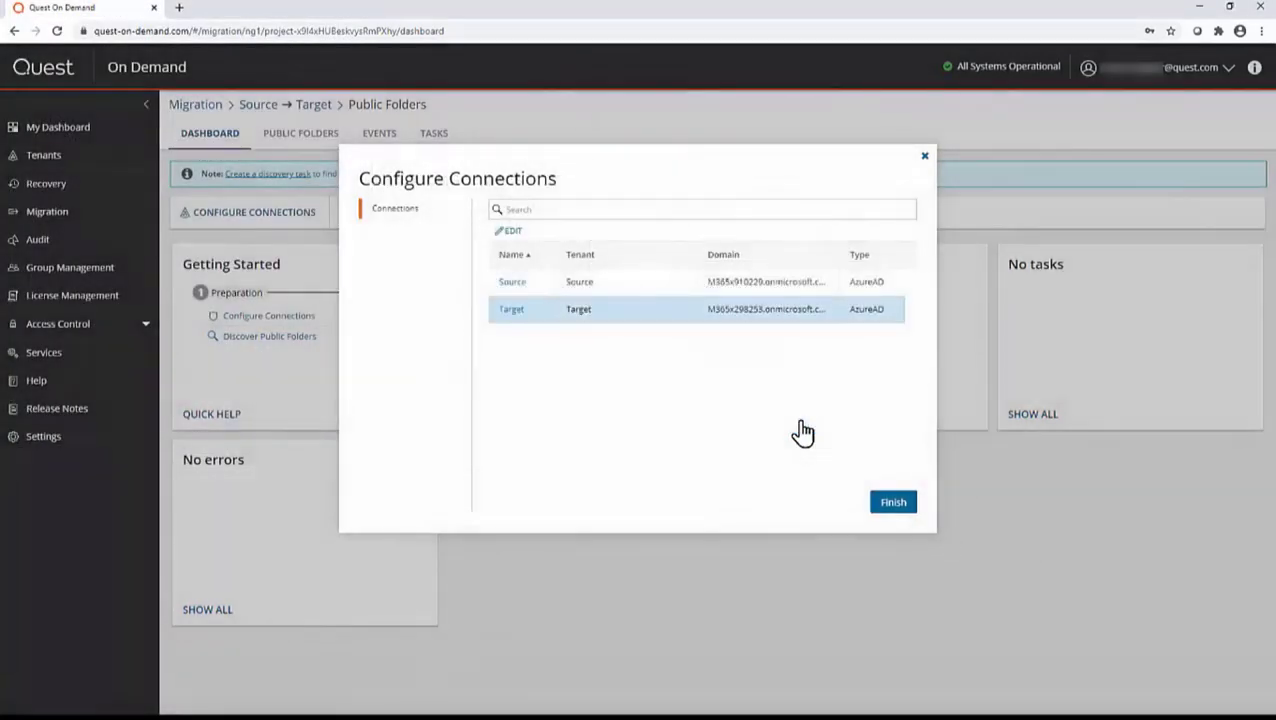
click(891, 501)
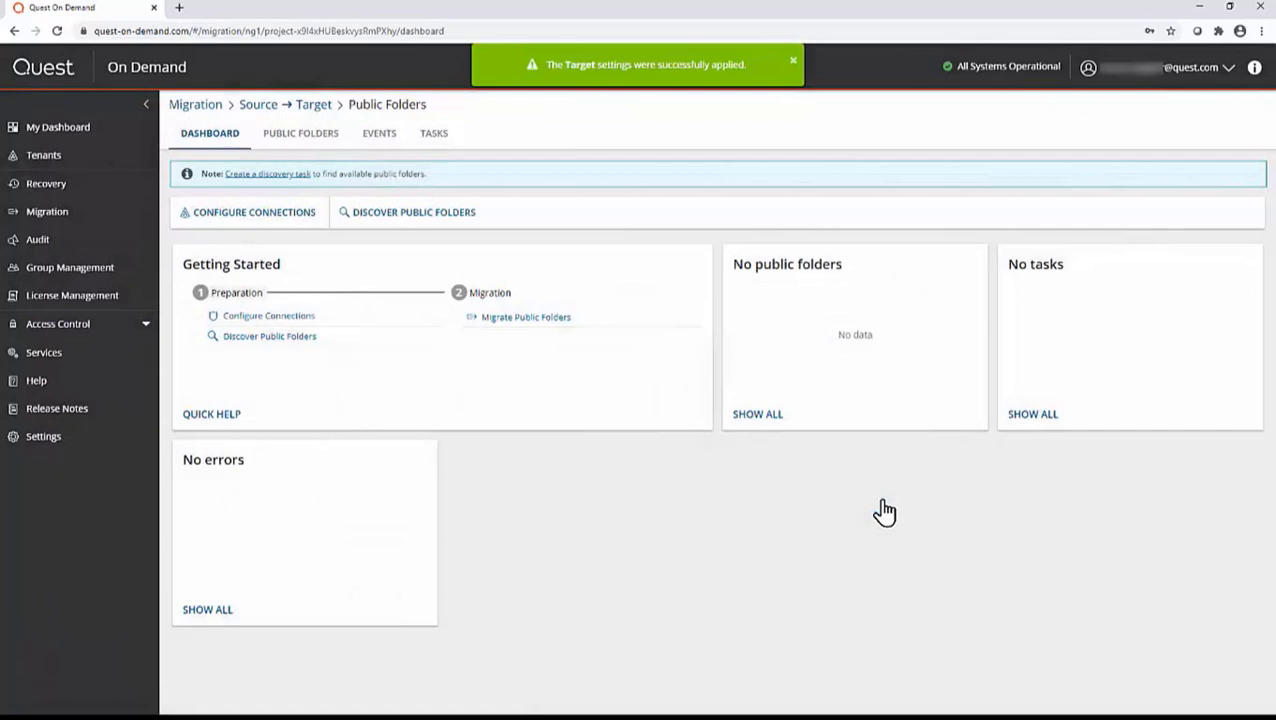
mouse_move(675, 345)
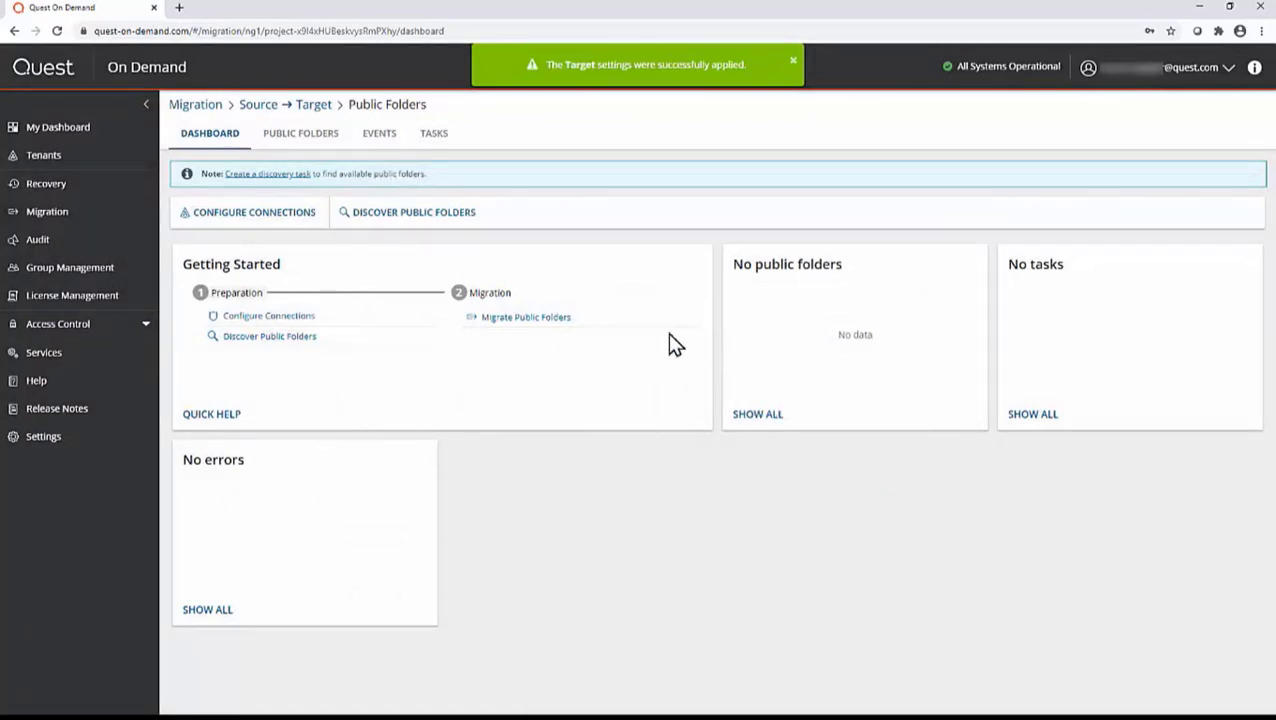
click(413, 211)
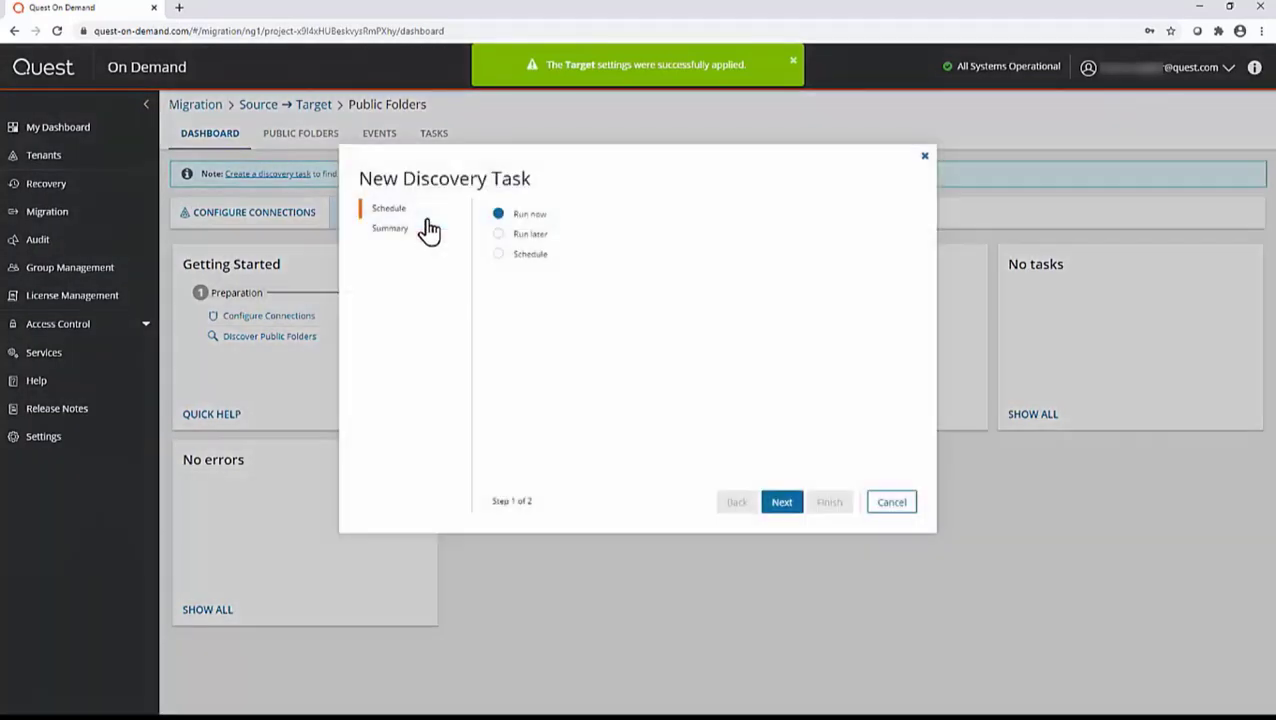
Finish a Run now discovery task and confirm it shows Completed under Tasks
click(781, 501)
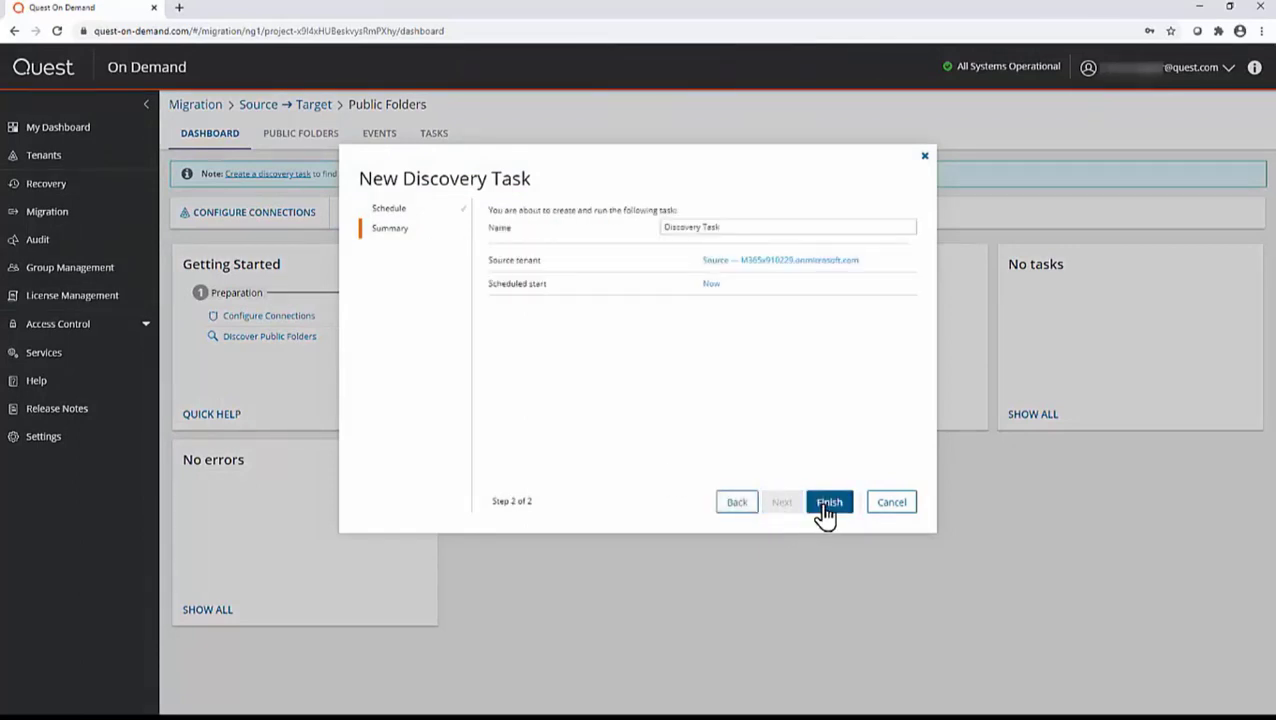
click(829, 502)
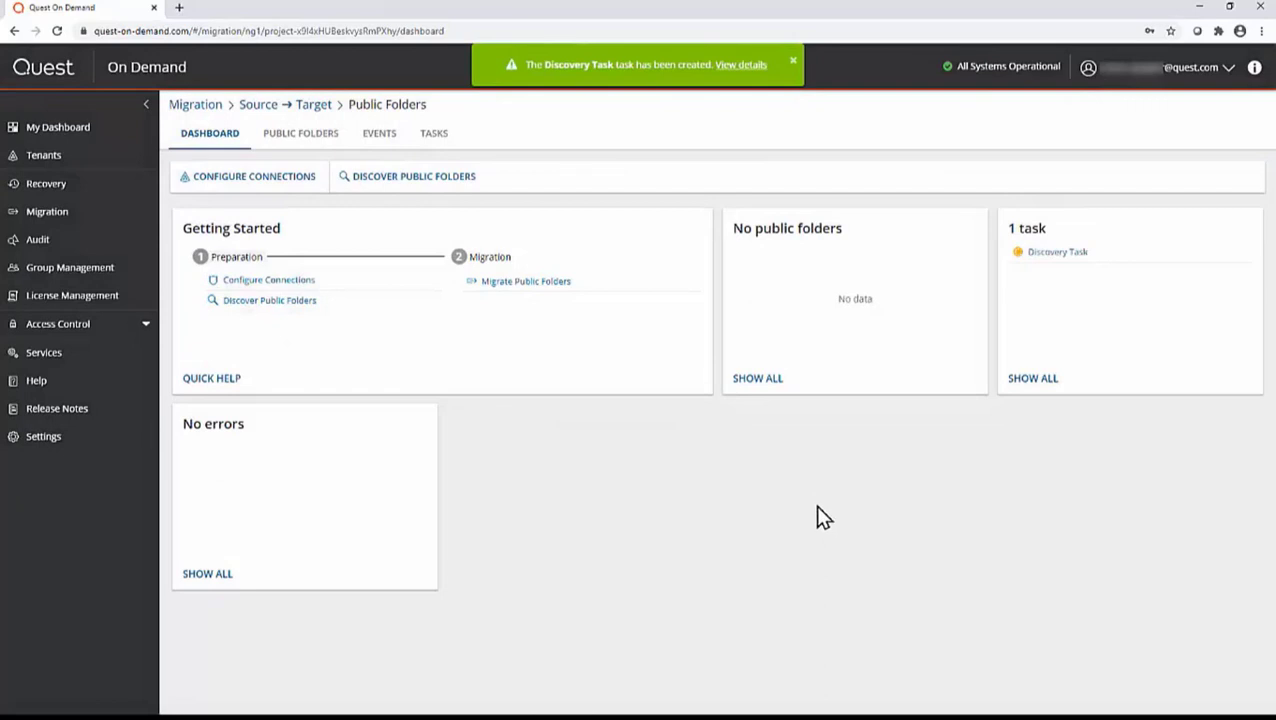
click(433, 133)
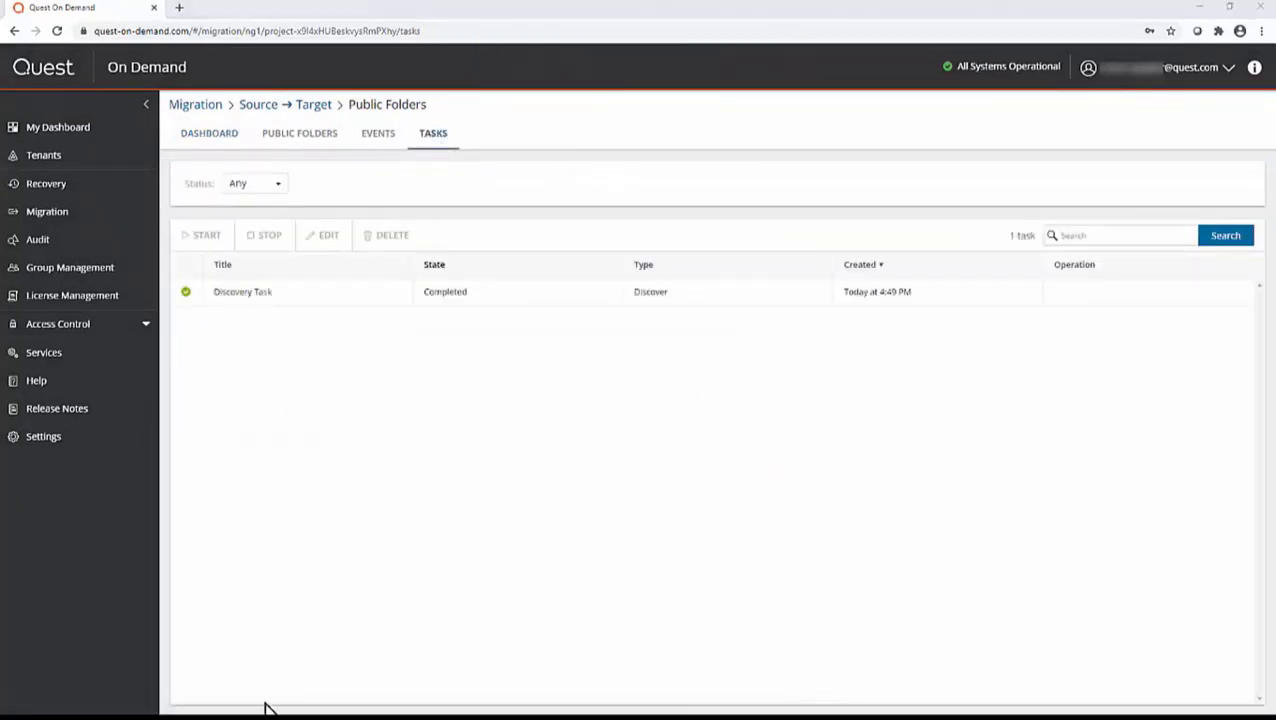
mouse_move(267, 340)
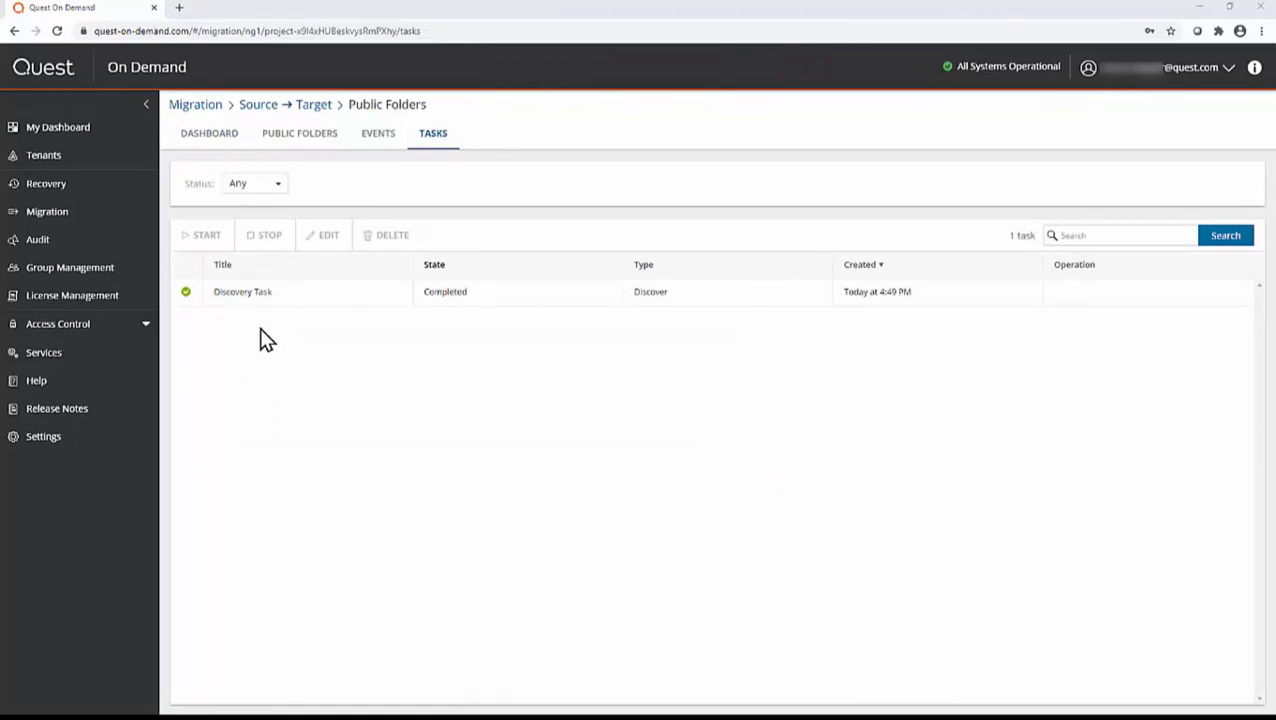
In Public Folders, check Public Folder 1 and Sub Folder 1, then select all seven
click(300, 133)
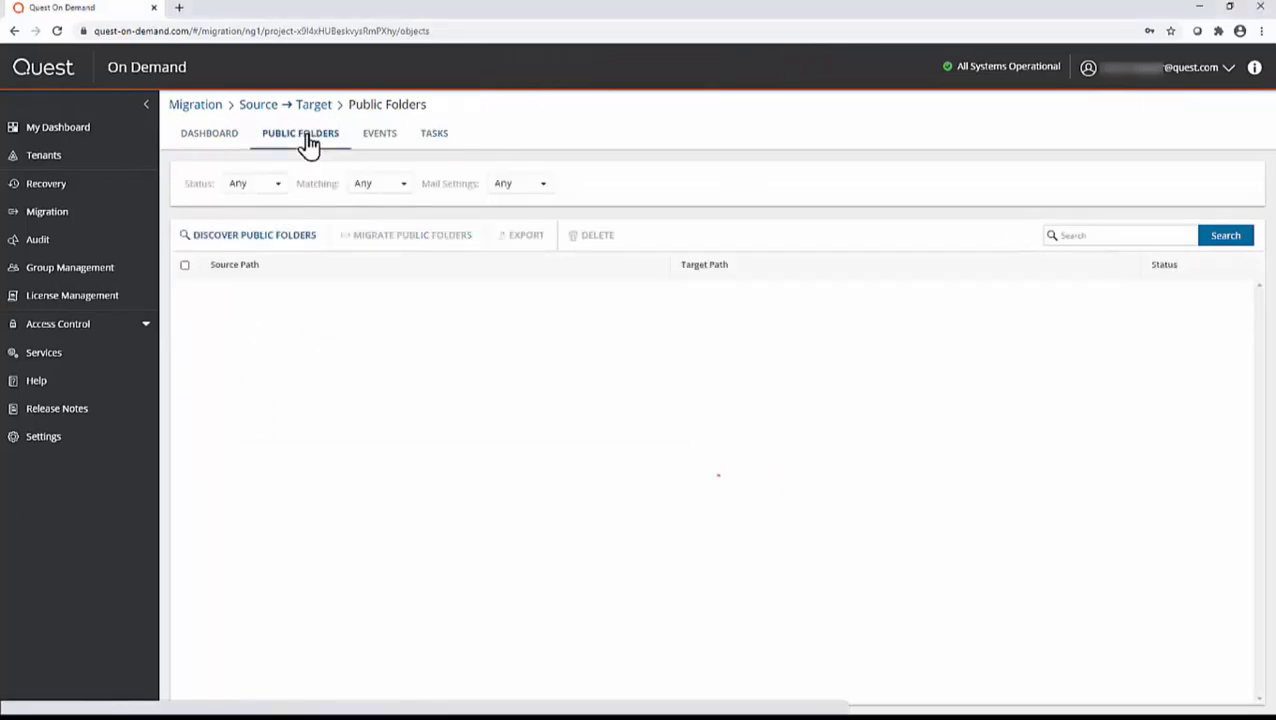
click(253, 234)
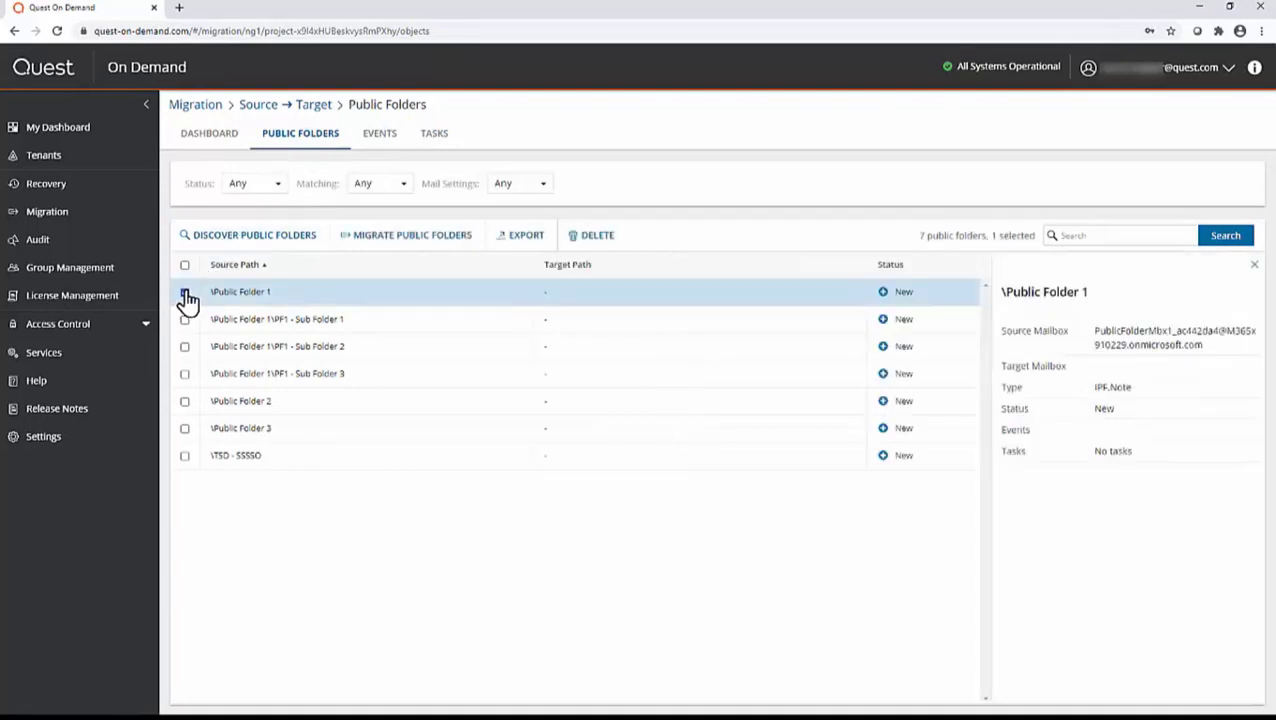
click(184, 319)
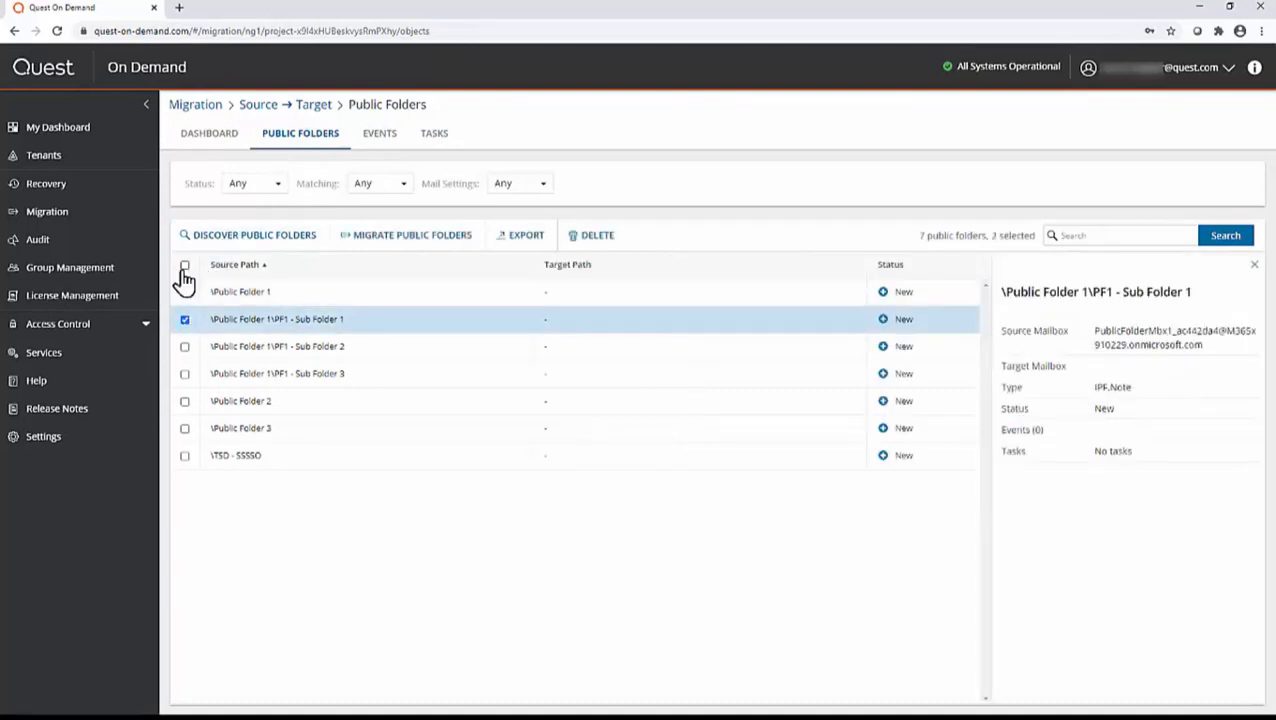
click(184, 268)
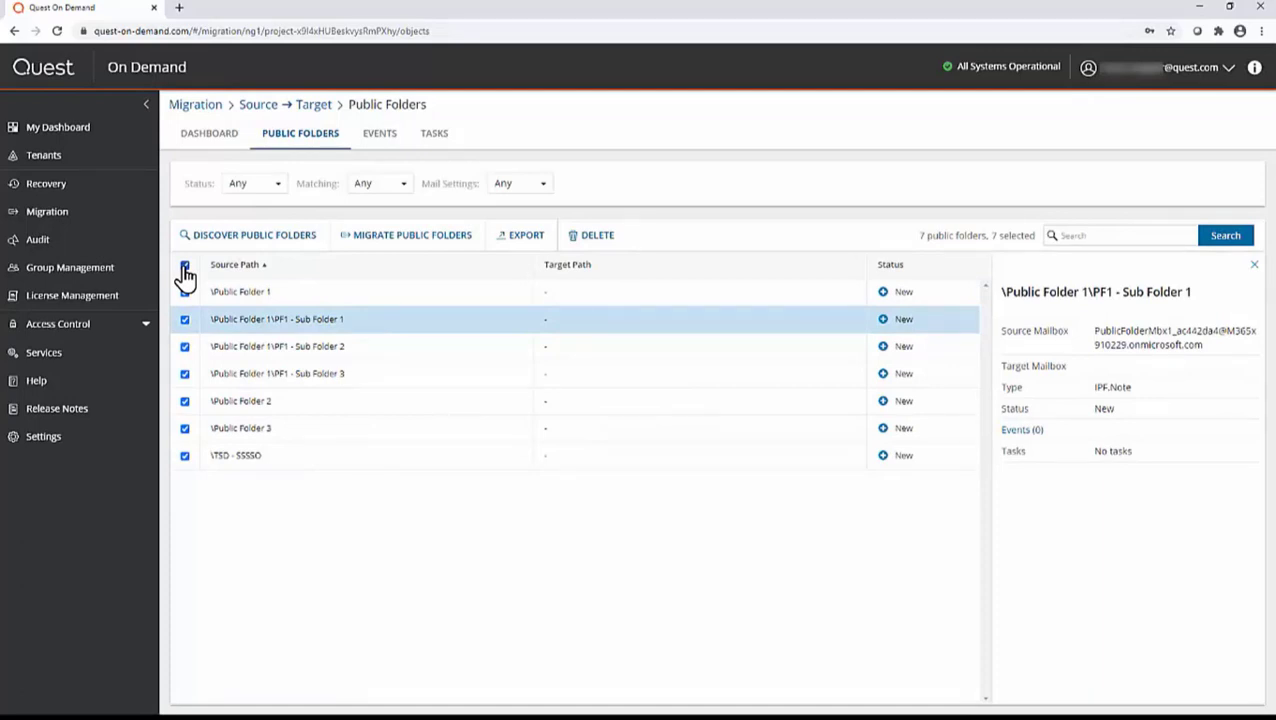
click(185, 265)
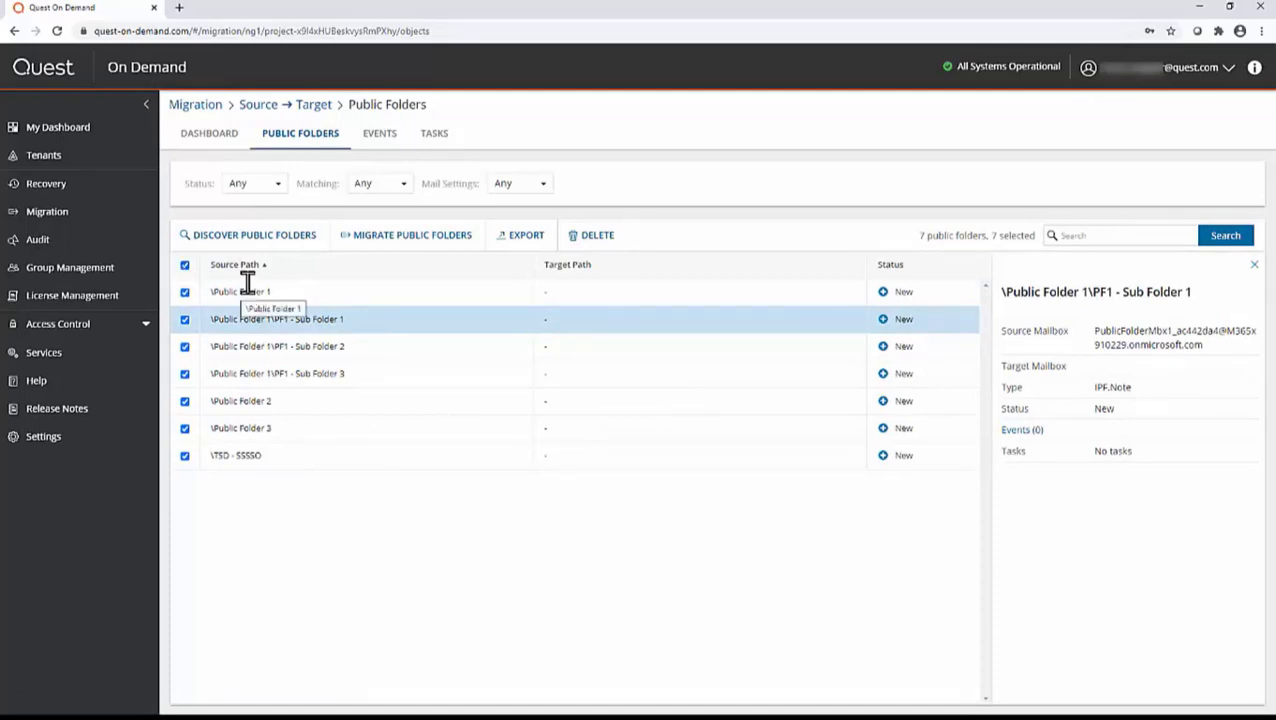
Create a migration task for the 7 folders with subfolders and content, then check Tasks
click(411, 235)
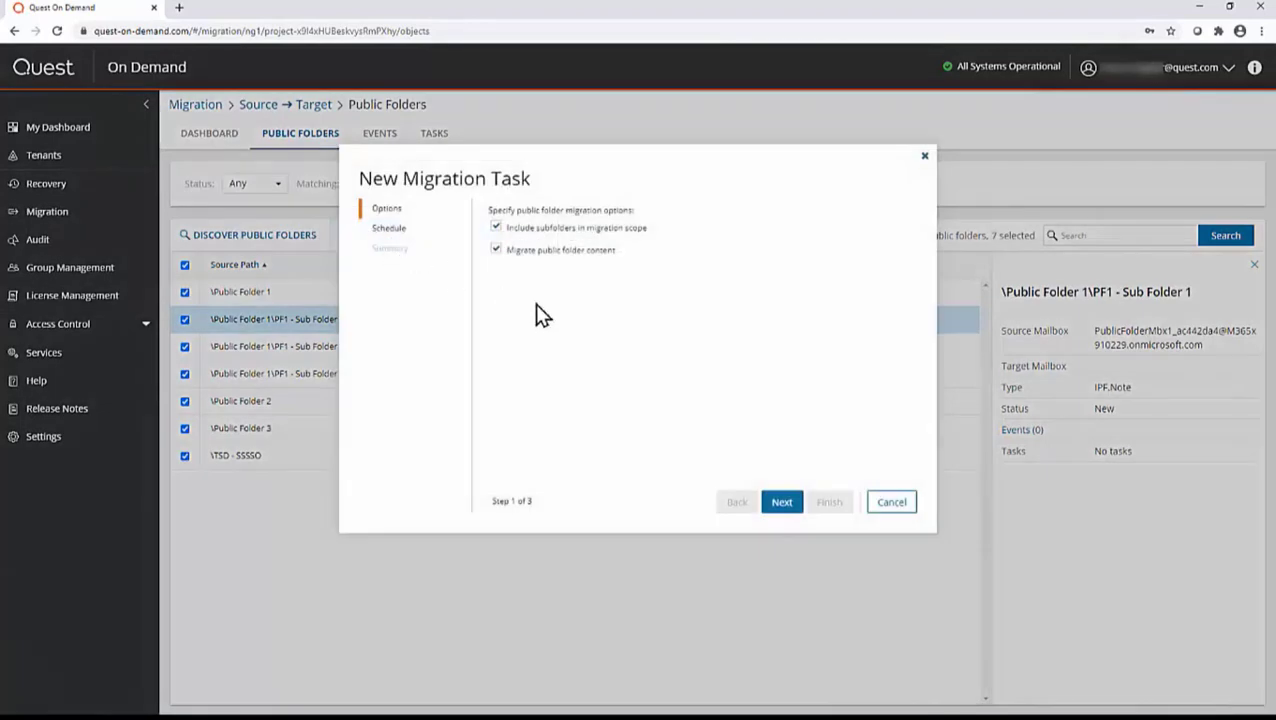
mouse_move(590, 310)
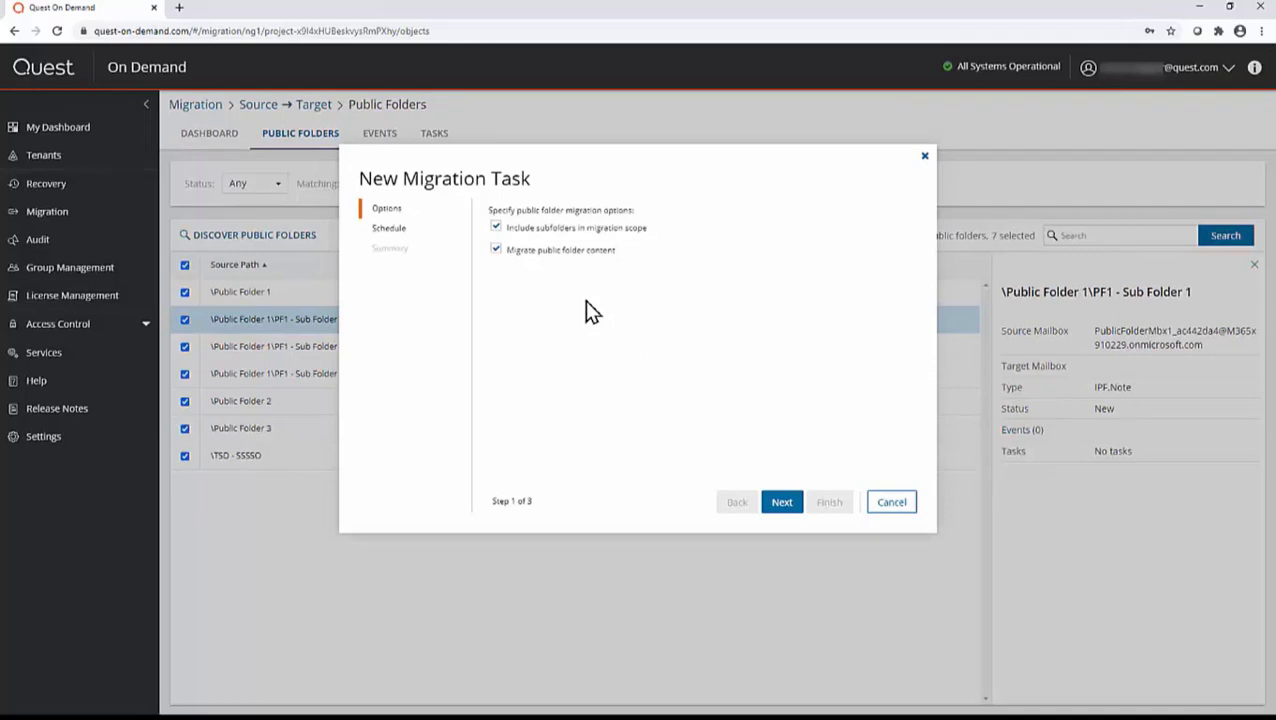
mouse_move(700, 352)
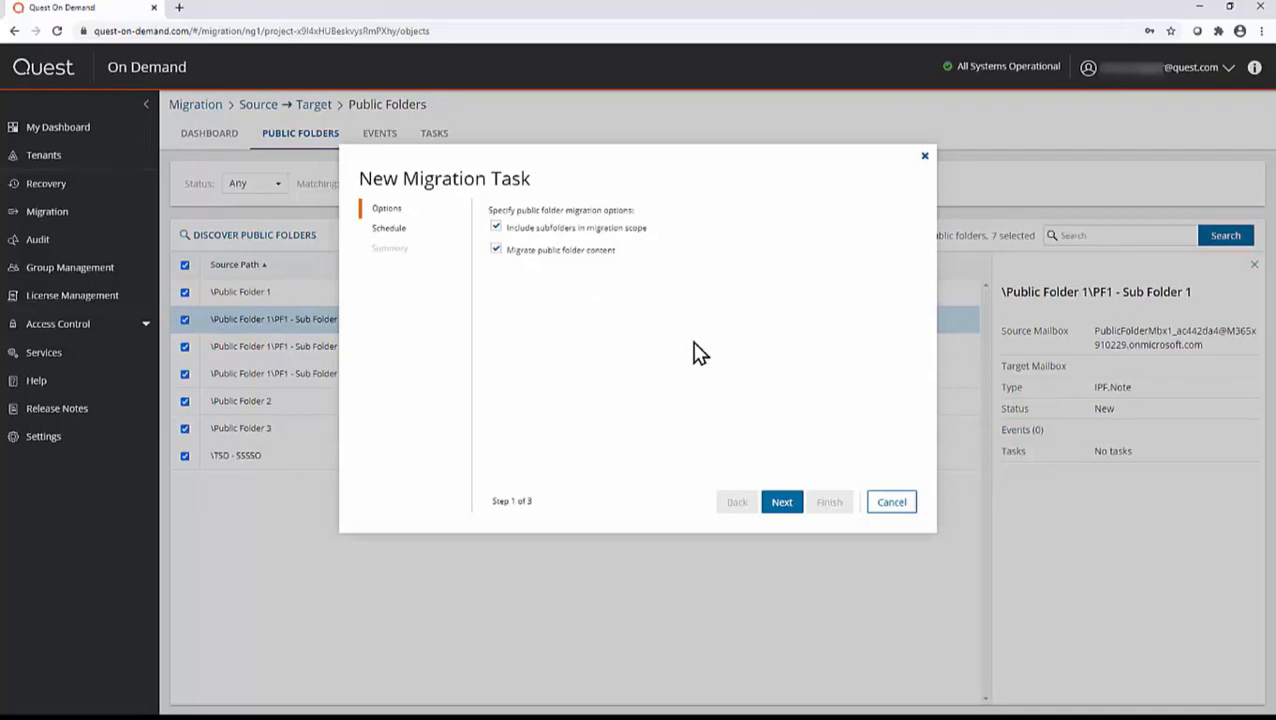
click(782, 501)
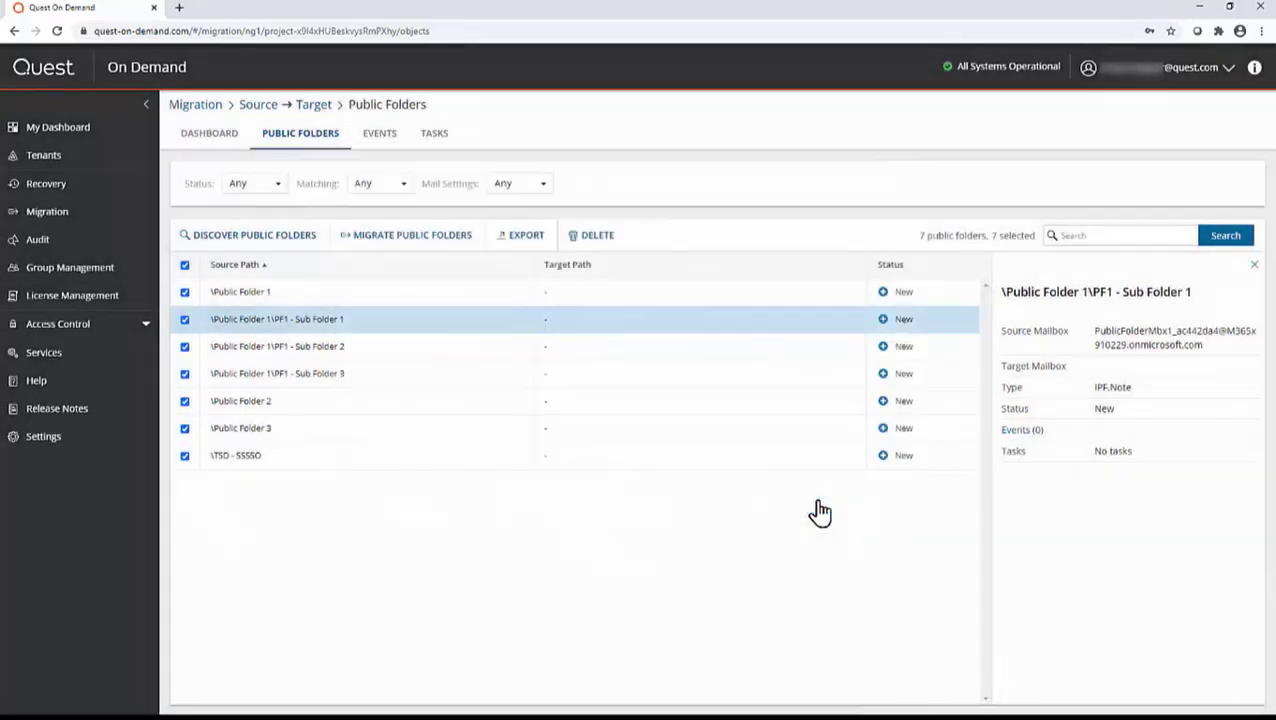
click(405, 234)
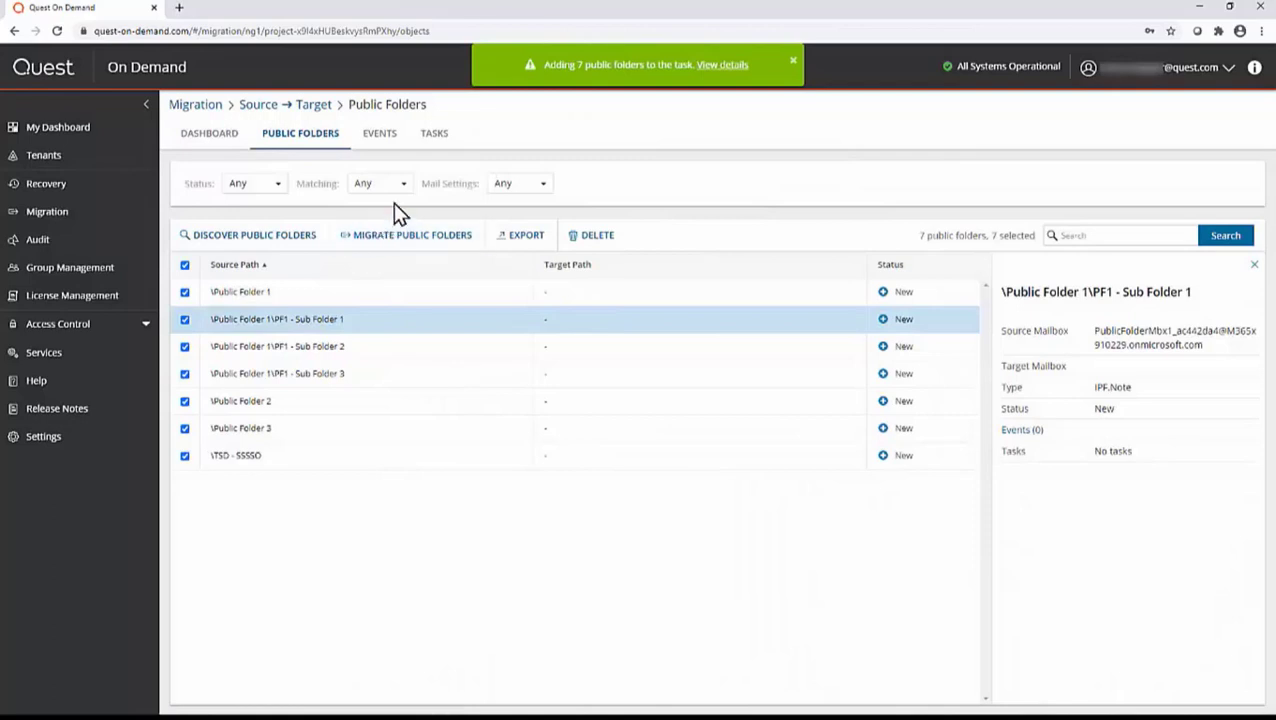
click(433, 133)
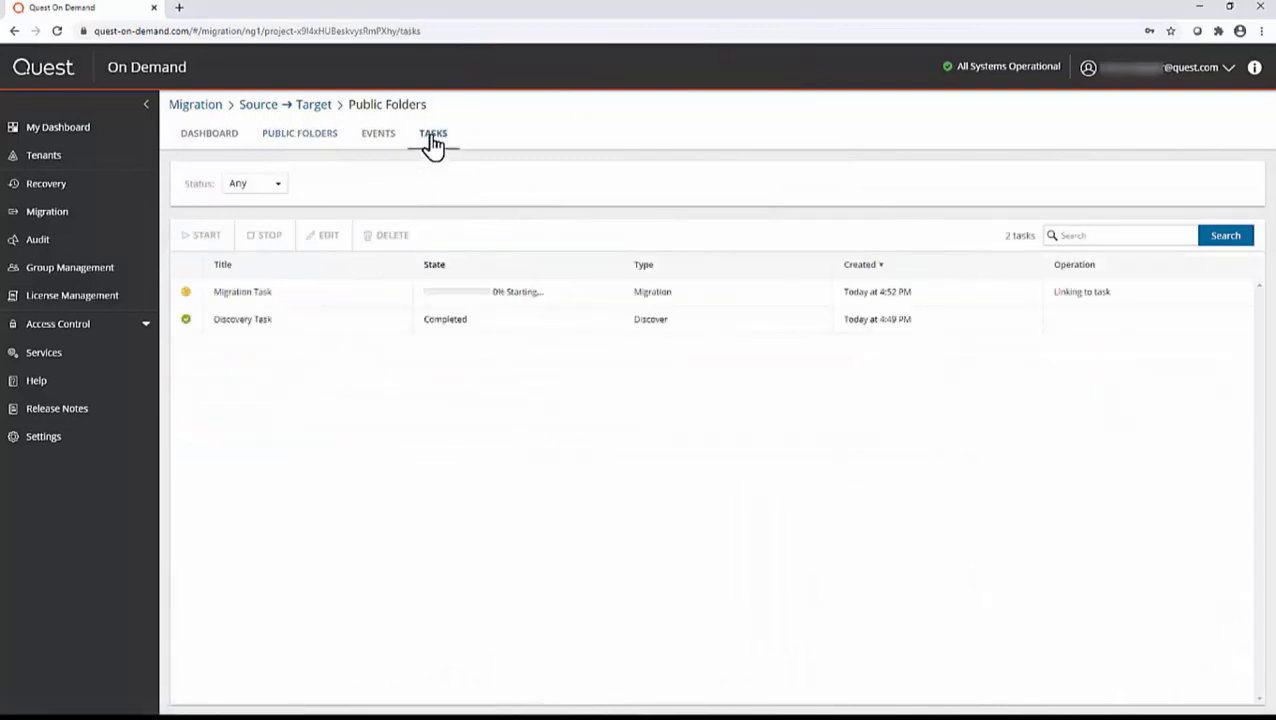